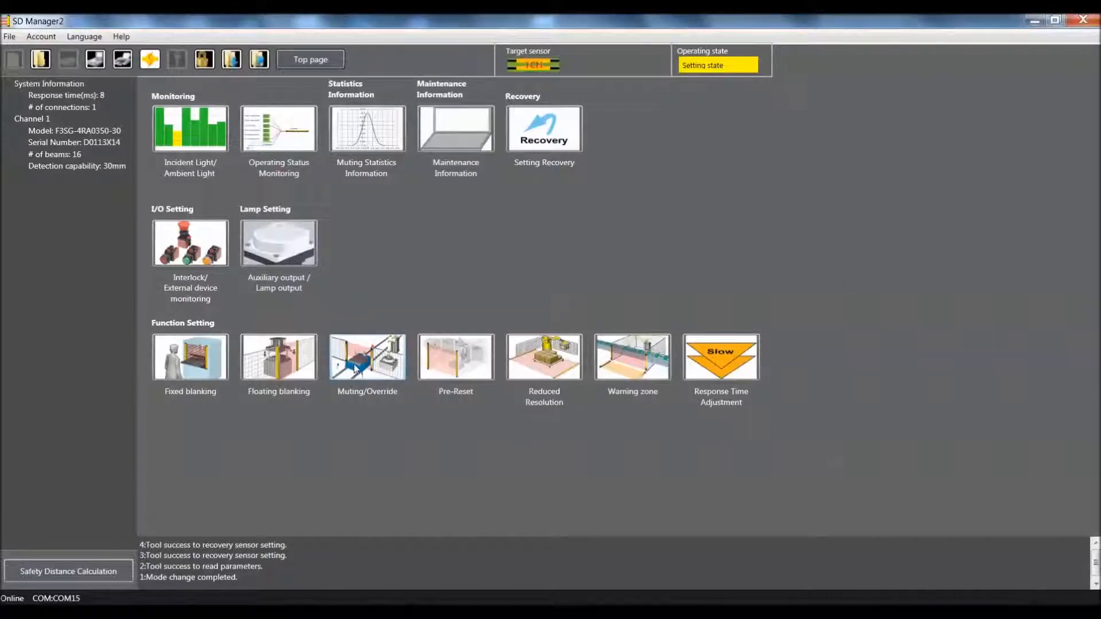
- Open the Muting/Override settings and confirm muting is set to Disable
left_click(366, 357)
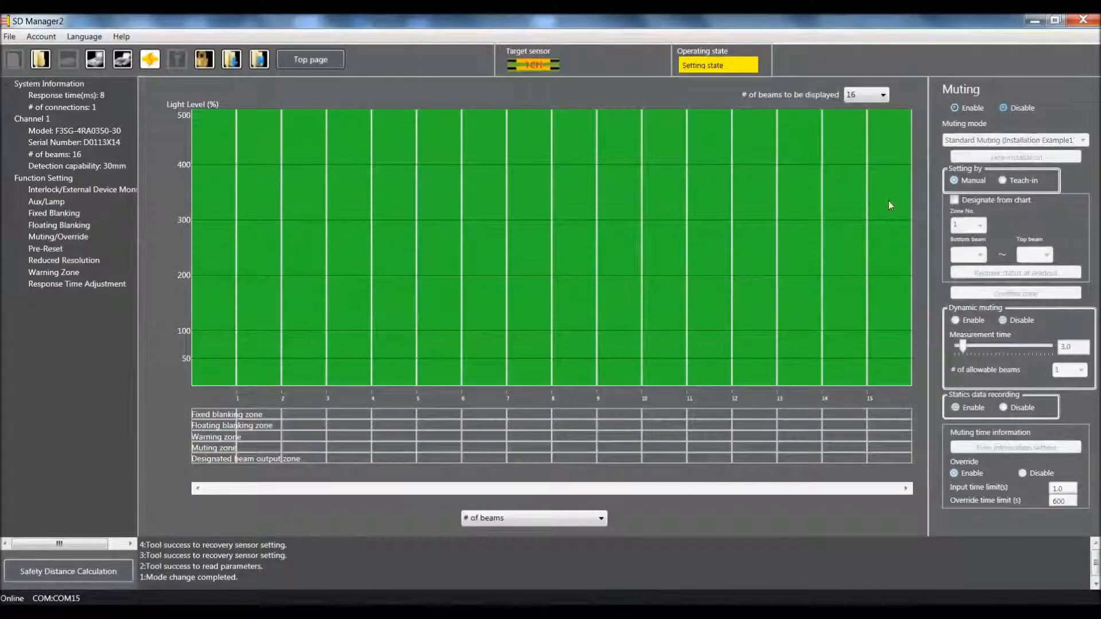
mouse_move(691, 253)
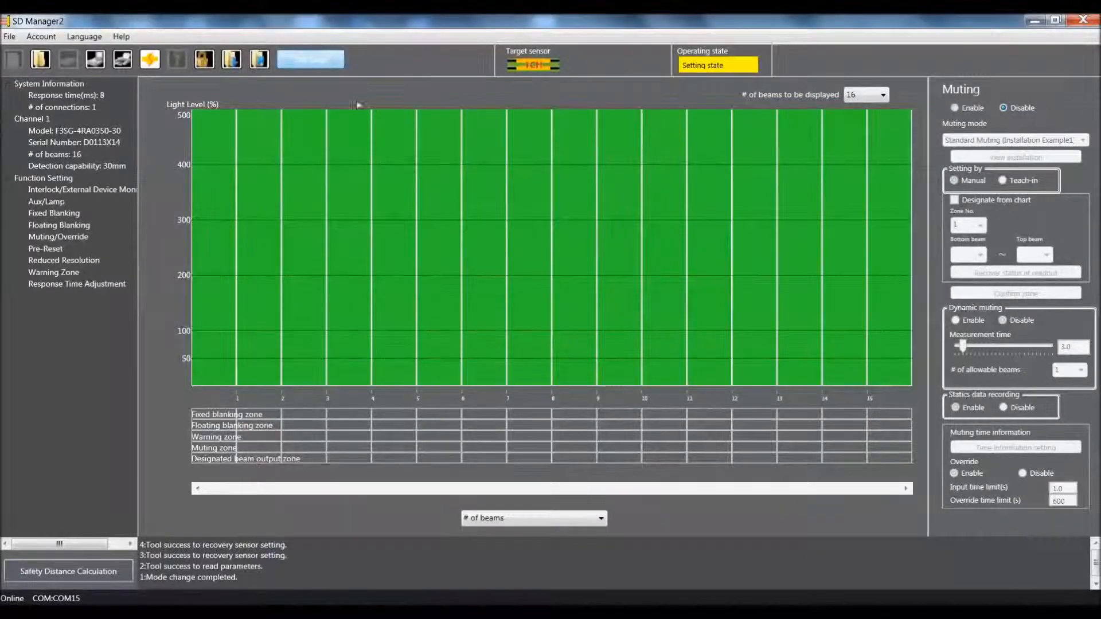
- Go back to the top page overview
left_click(310, 59)
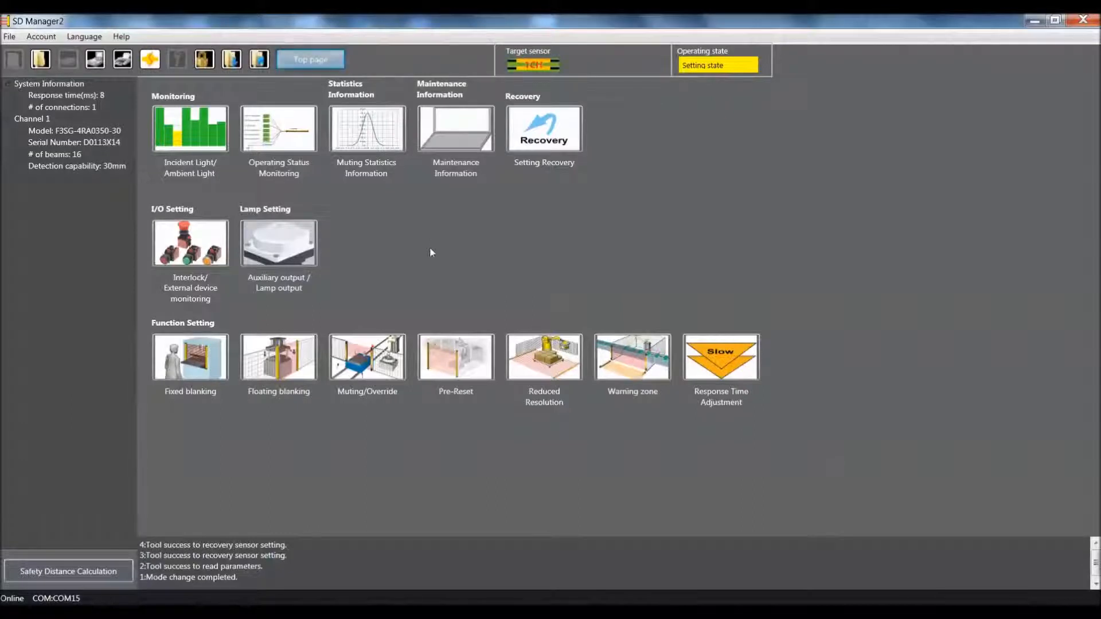
mouse_move(534, 373)
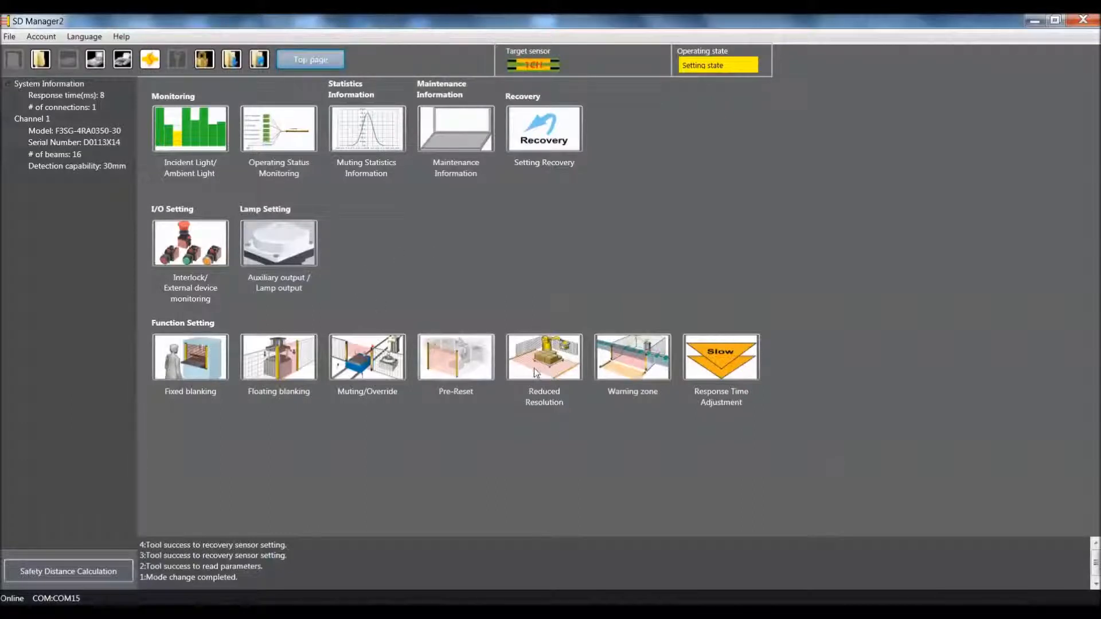
- Enable Reduced Resolution and choose 3 in the # of beams dropdown
left_click(543, 356)
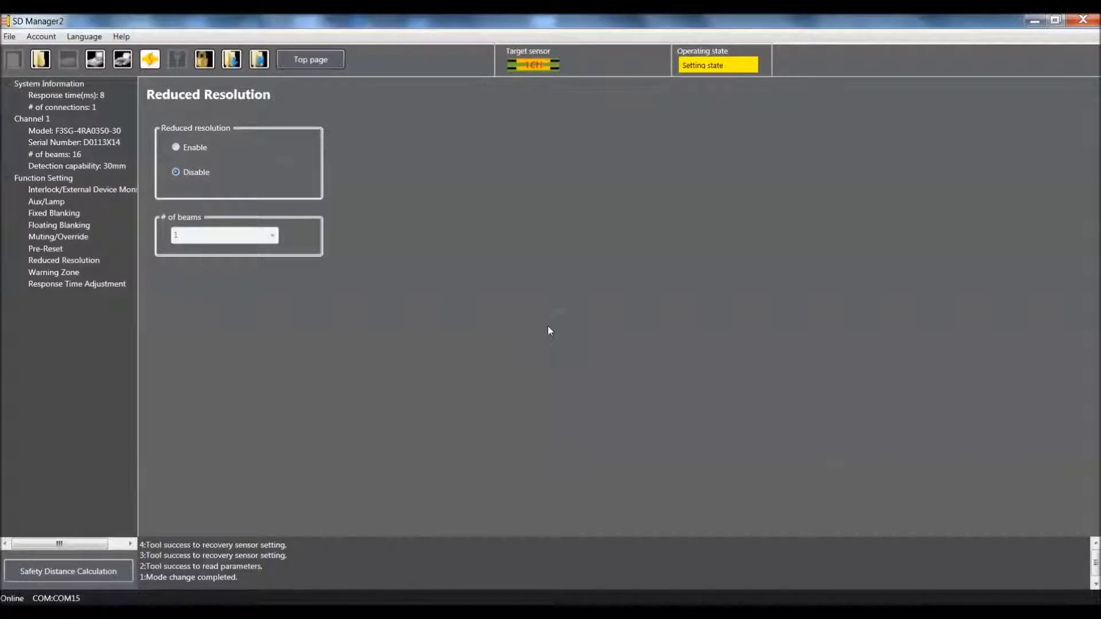
mouse_move(225, 164)
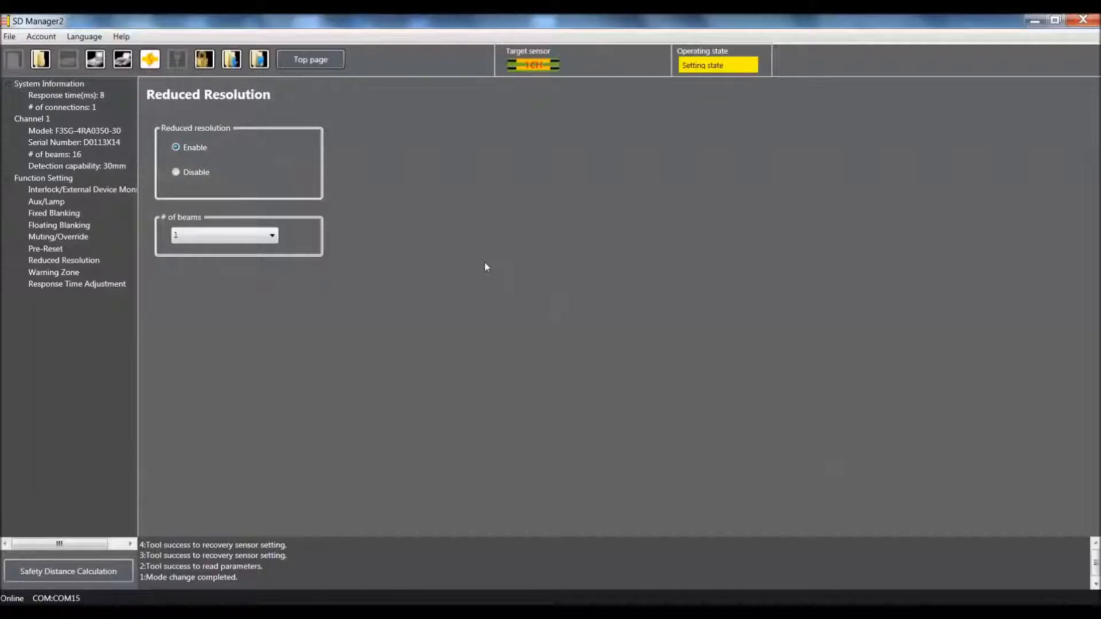
mouse_move(300, 220)
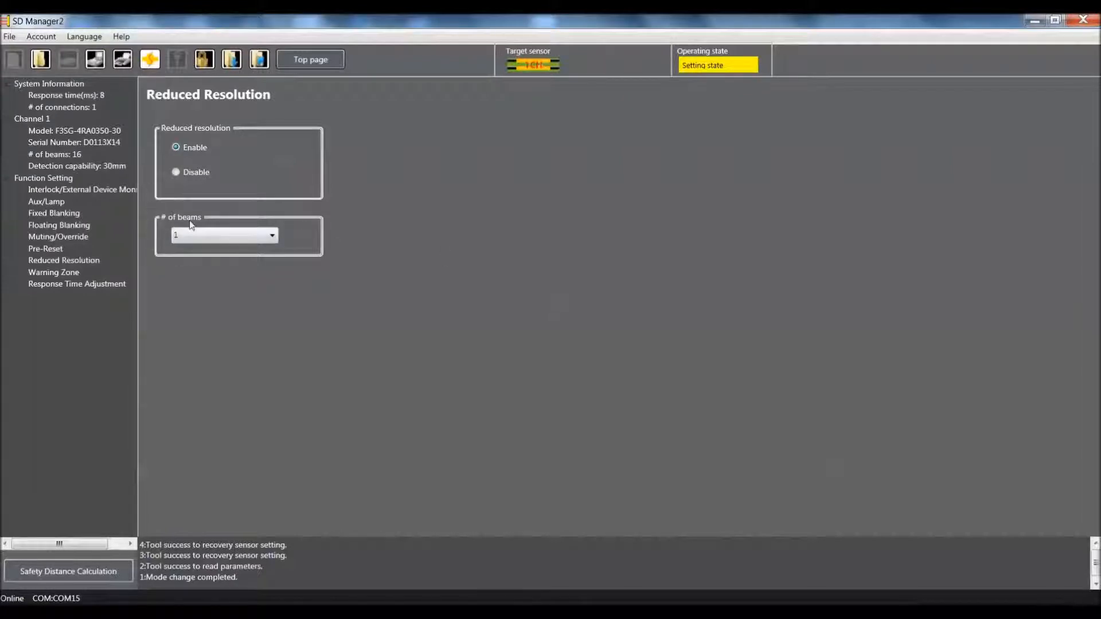
left_click(272, 235)
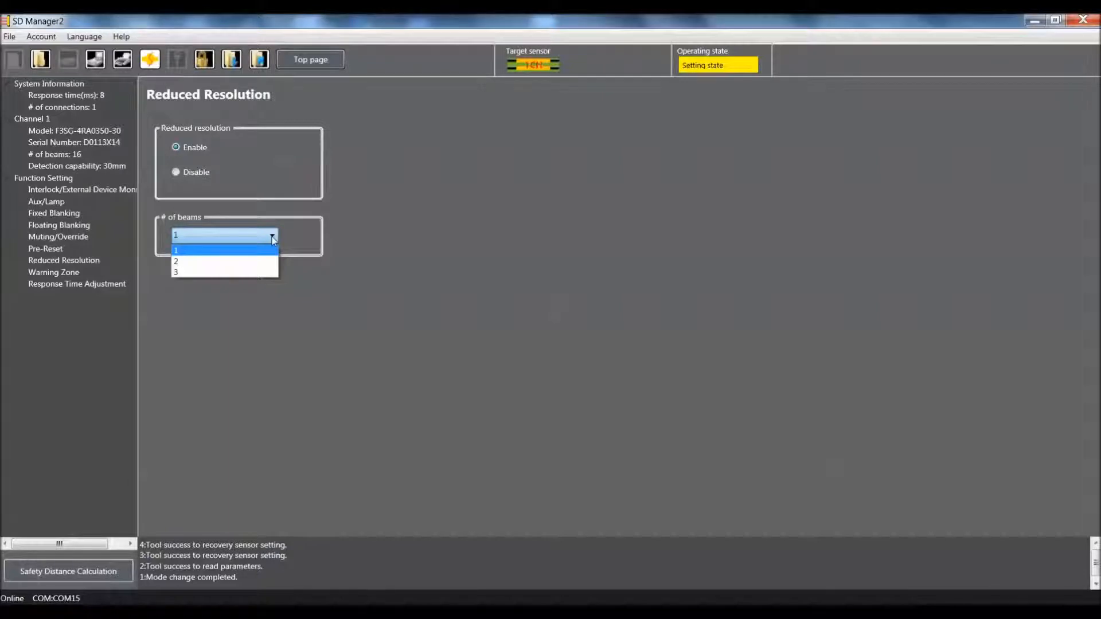
left_click(175, 272)
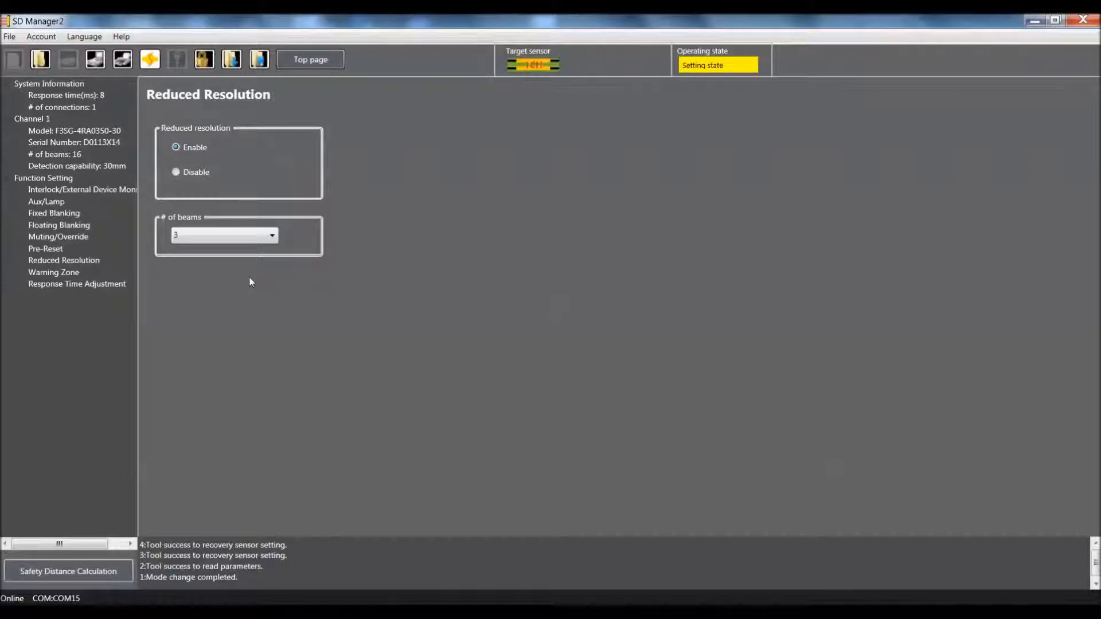
mouse_move(258, 59)
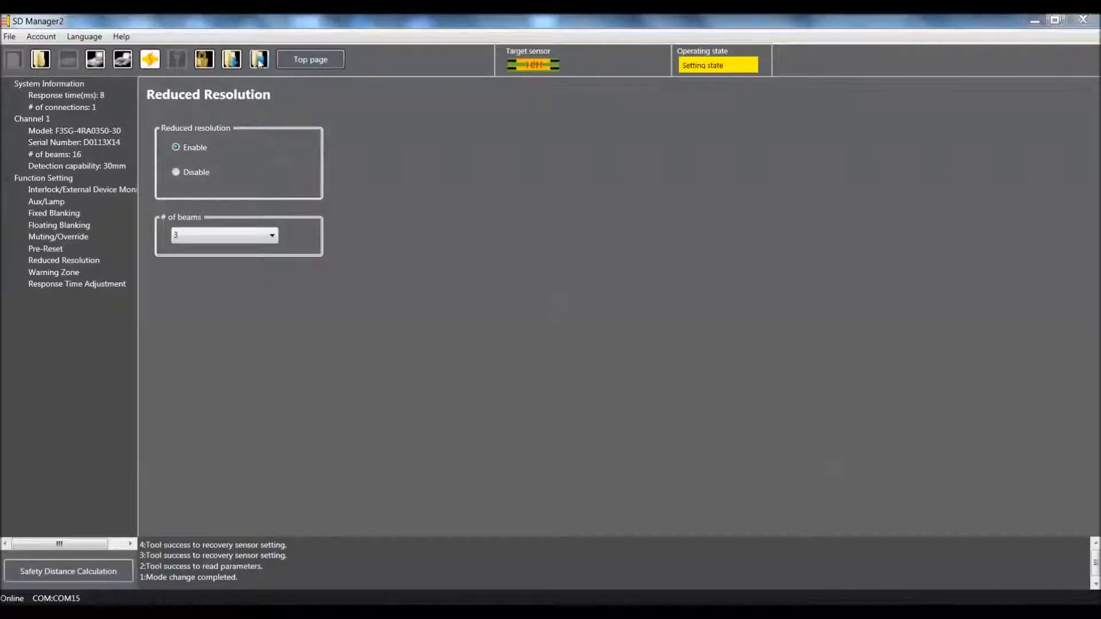
- Review the Configuration List changes and write the parameters to the sensor
left_click(259, 59)
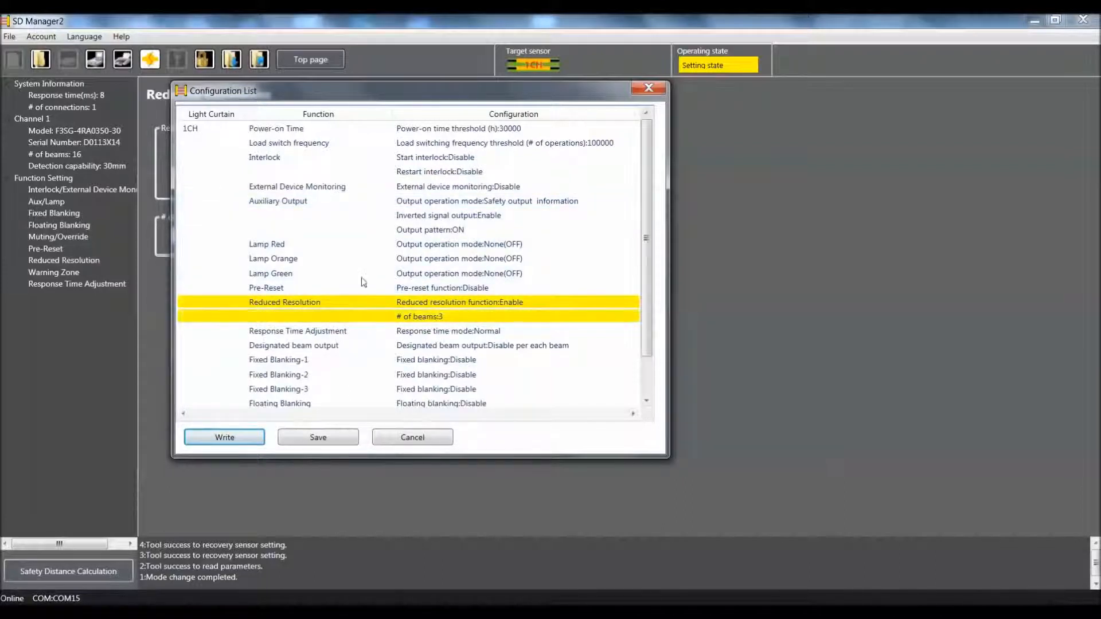
scroll("down", 3)
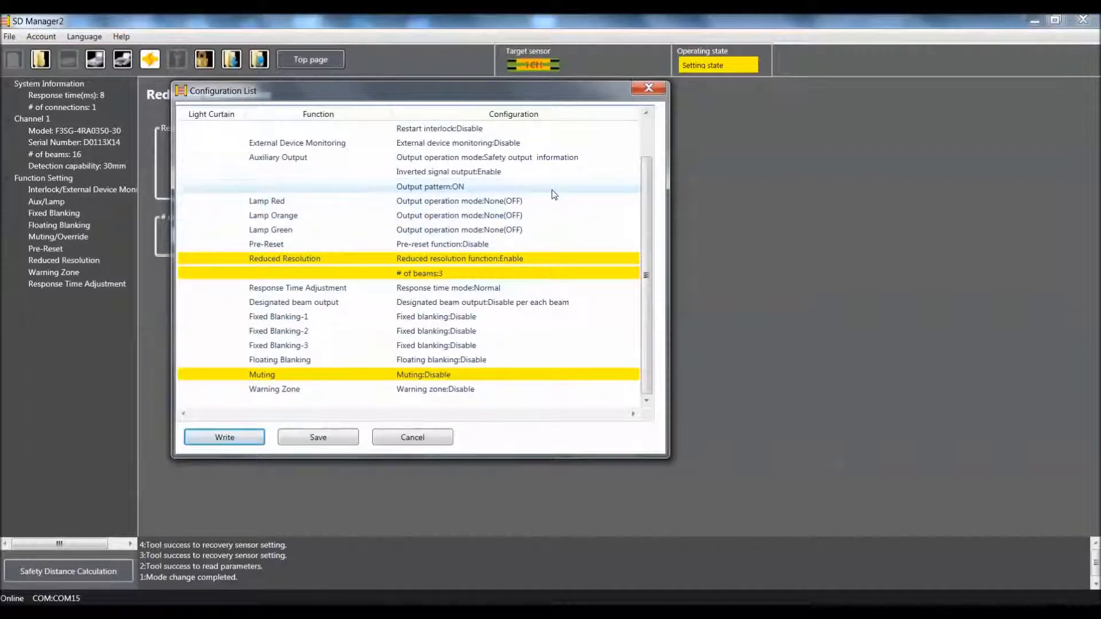
mouse_move(331, 377)
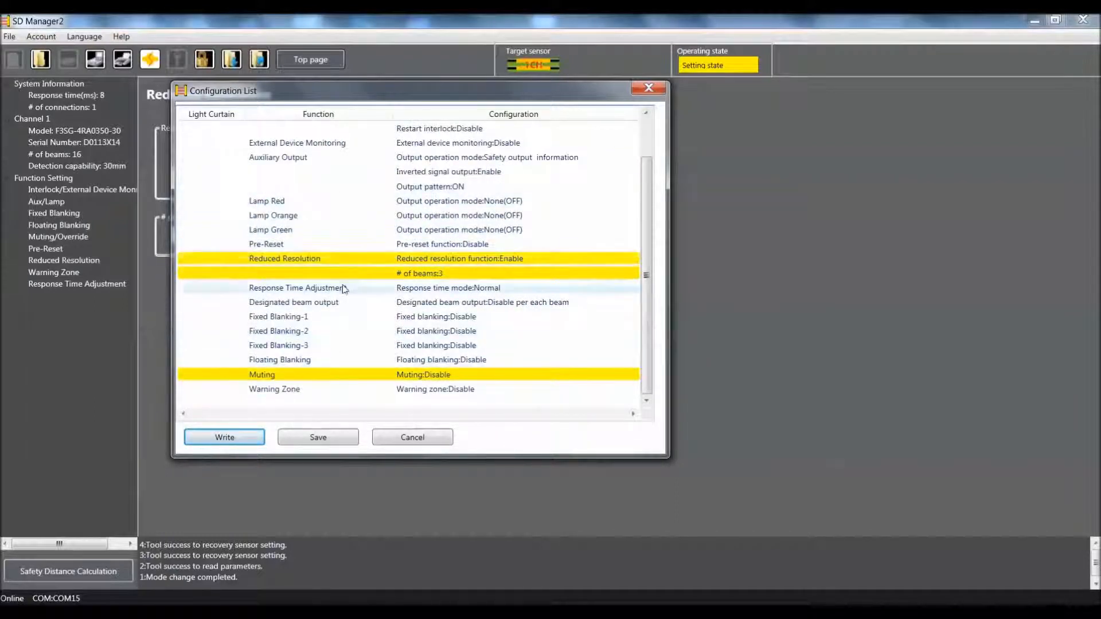
mouse_move(320, 331)
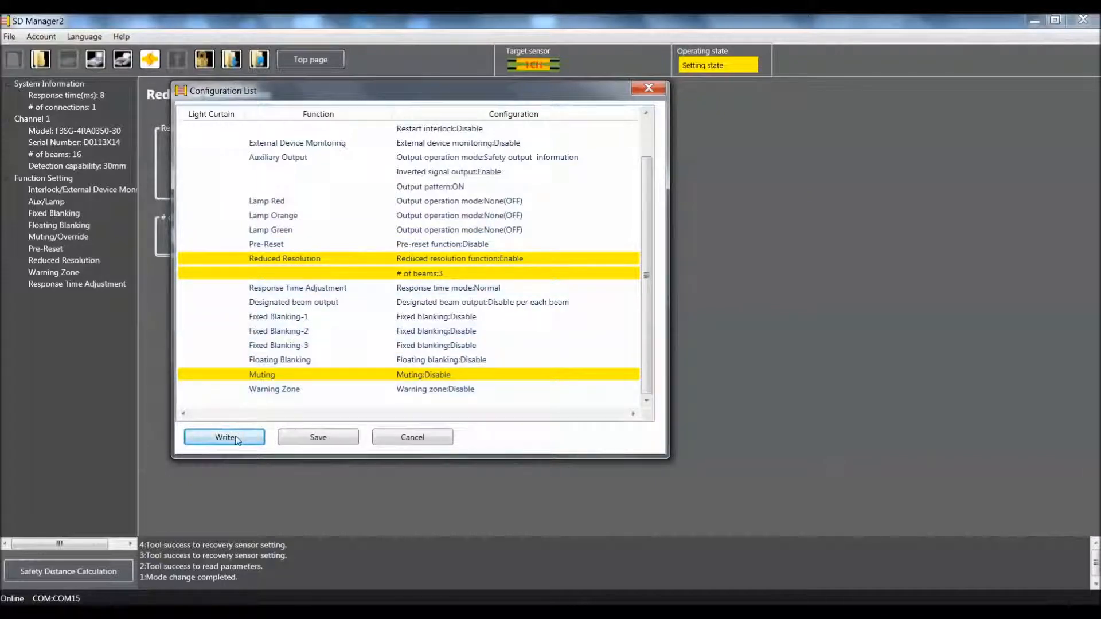
left_click(224, 437)
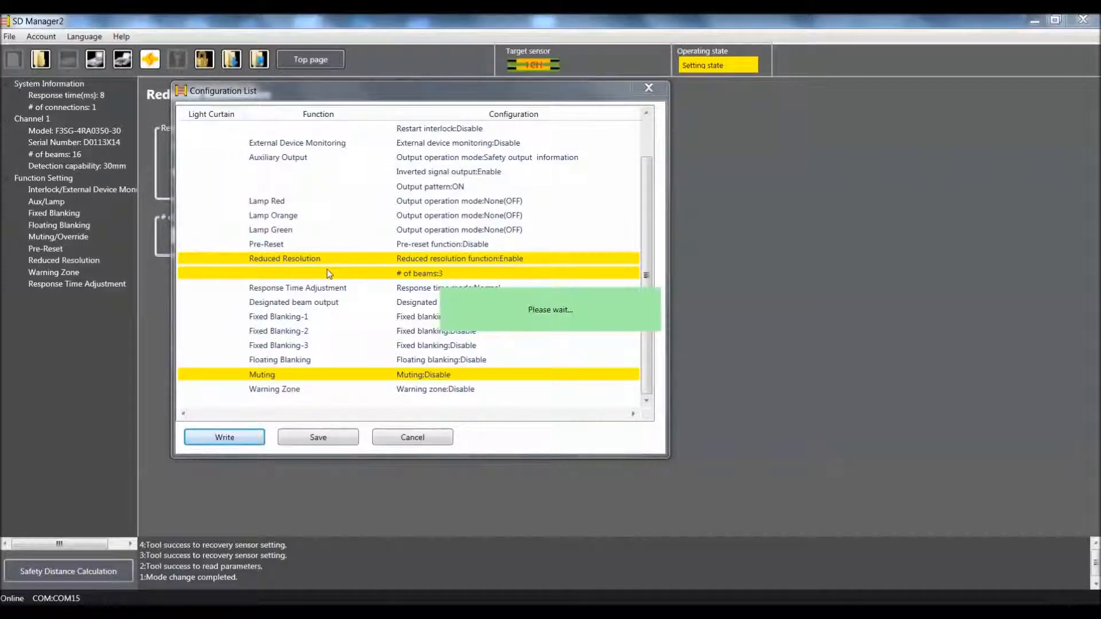
left_click(224, 436)
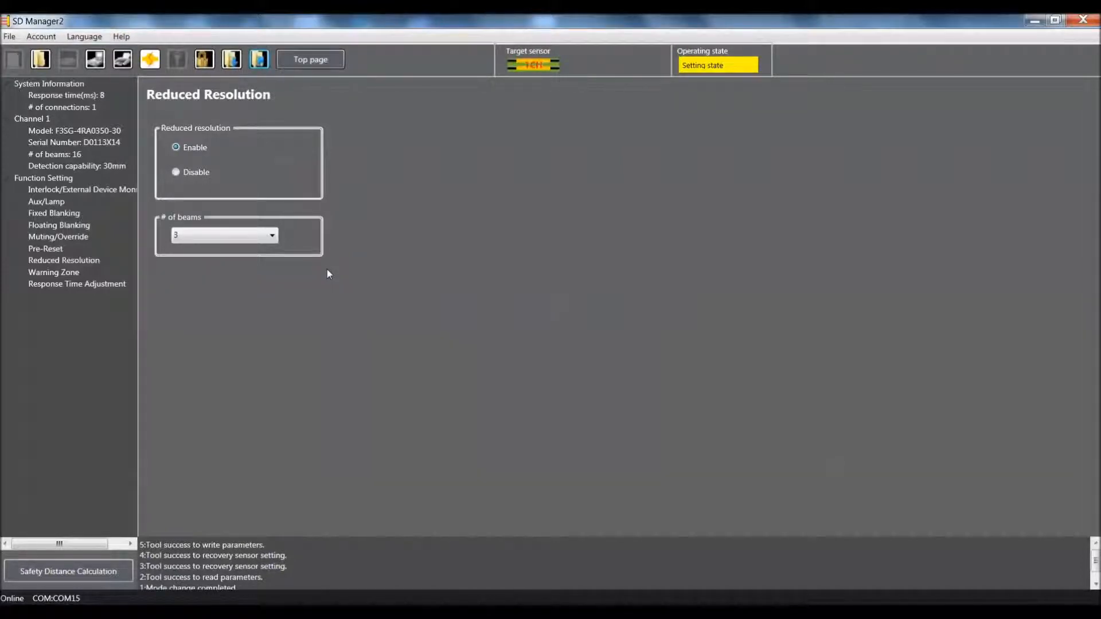
mouse_move(235, 546)
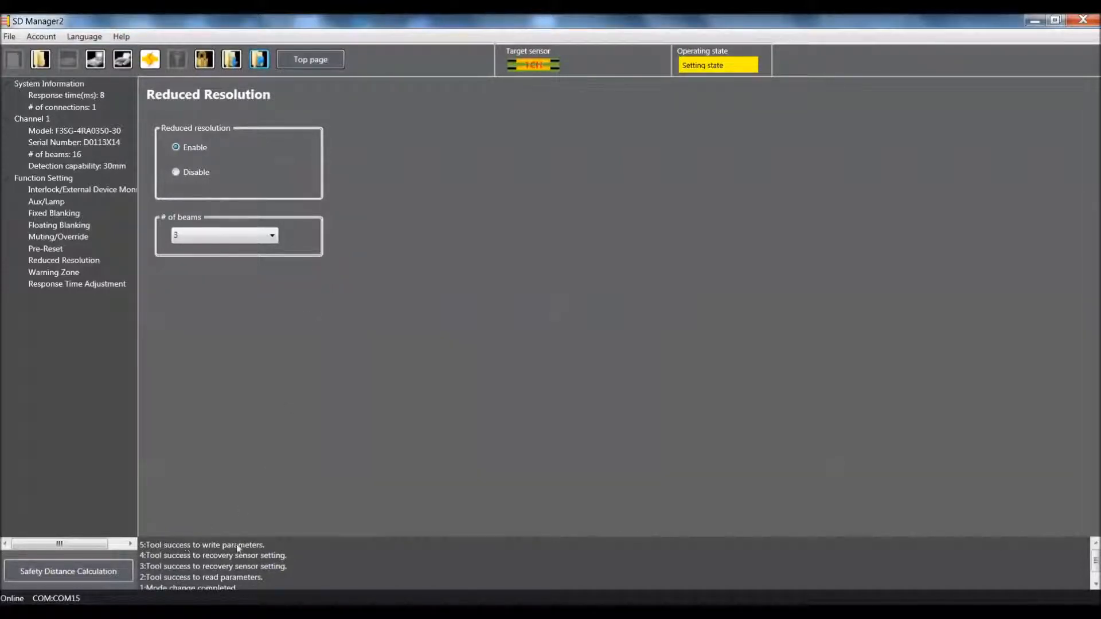
mouse_move(412, 219)
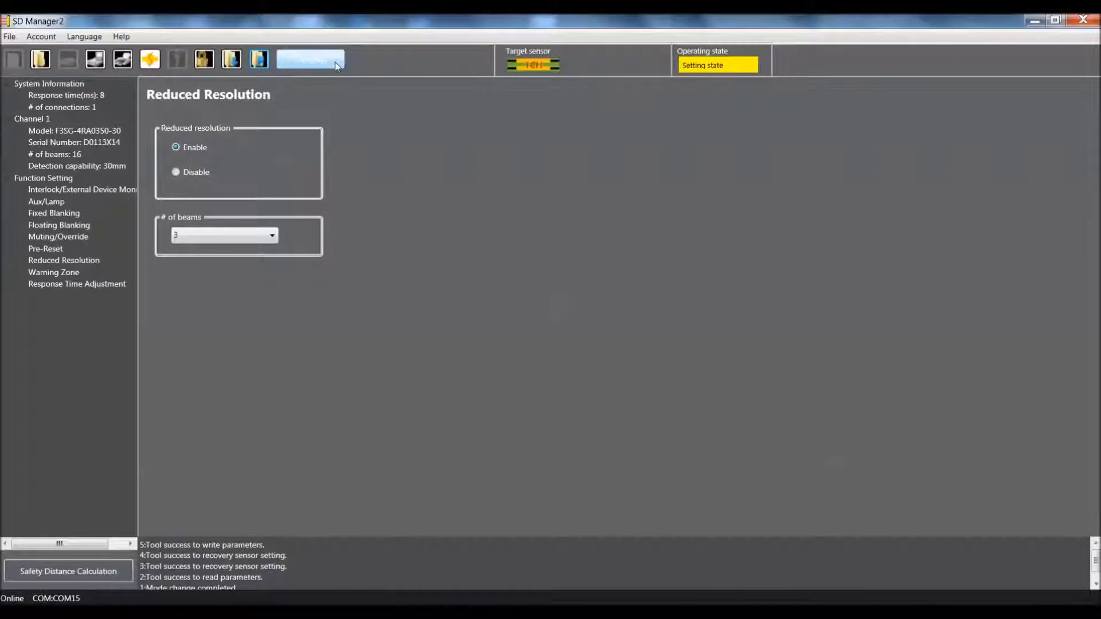
- Go back to the top page overview after the write
left_click(310, 59)
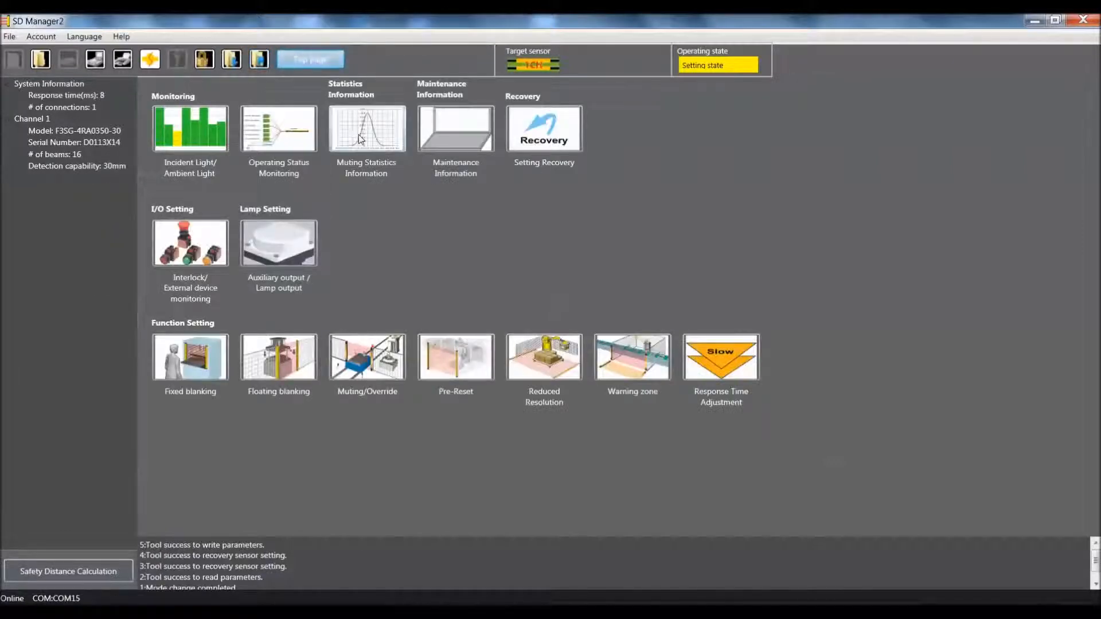
- Start Incident Light monitoring, confirming the sensor's return to detection
left_click(190, 128)
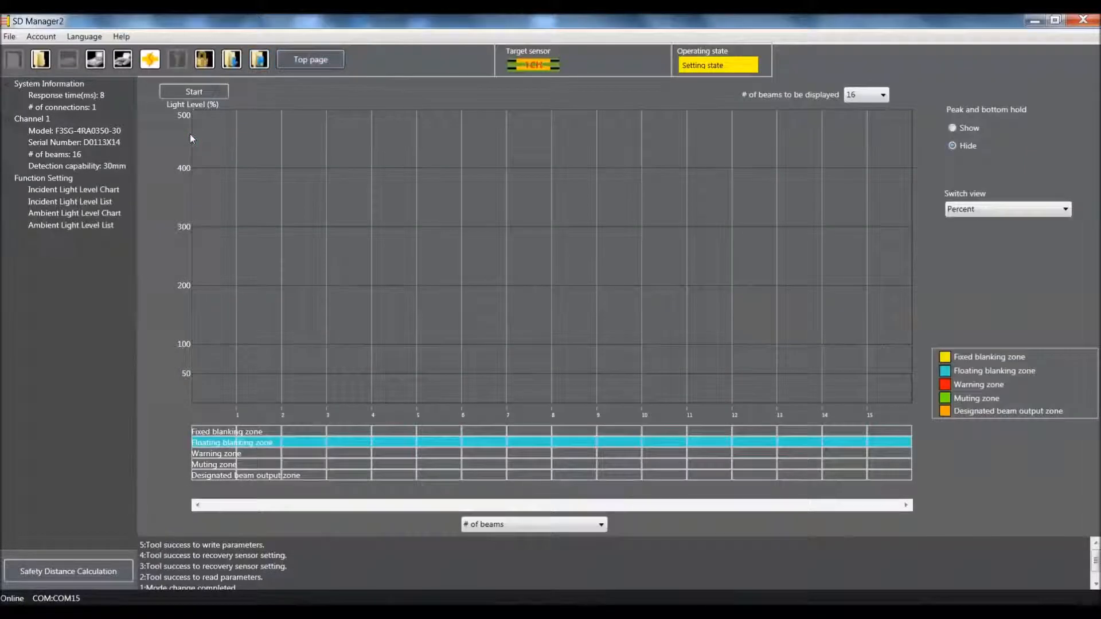
left_click(193, 92)
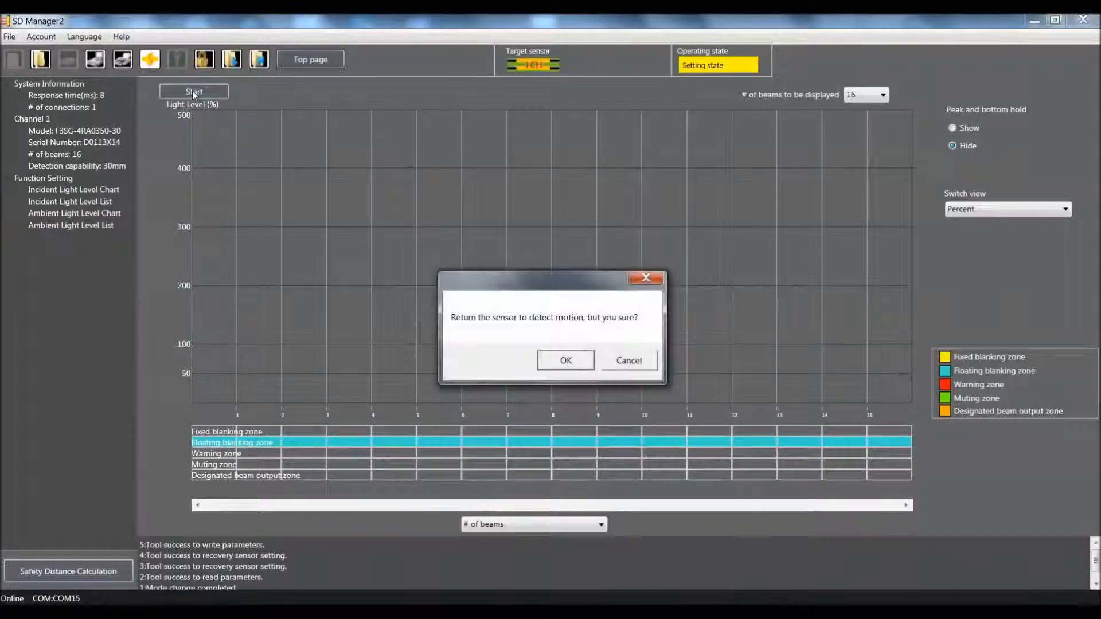
mouse_move(547, 365)
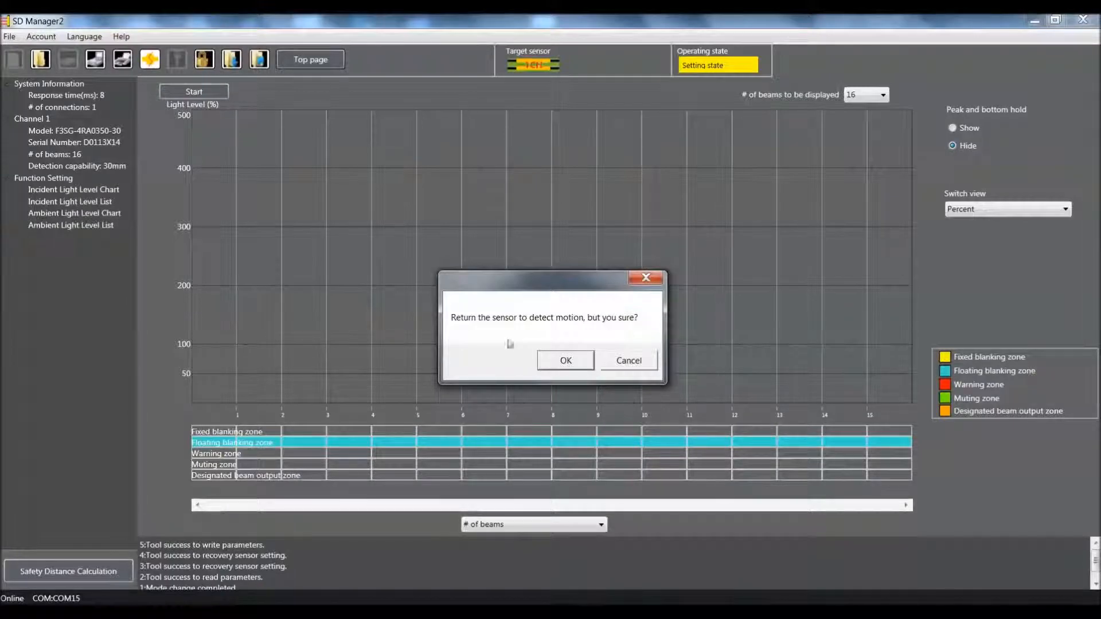
mouse_move(578, 326)
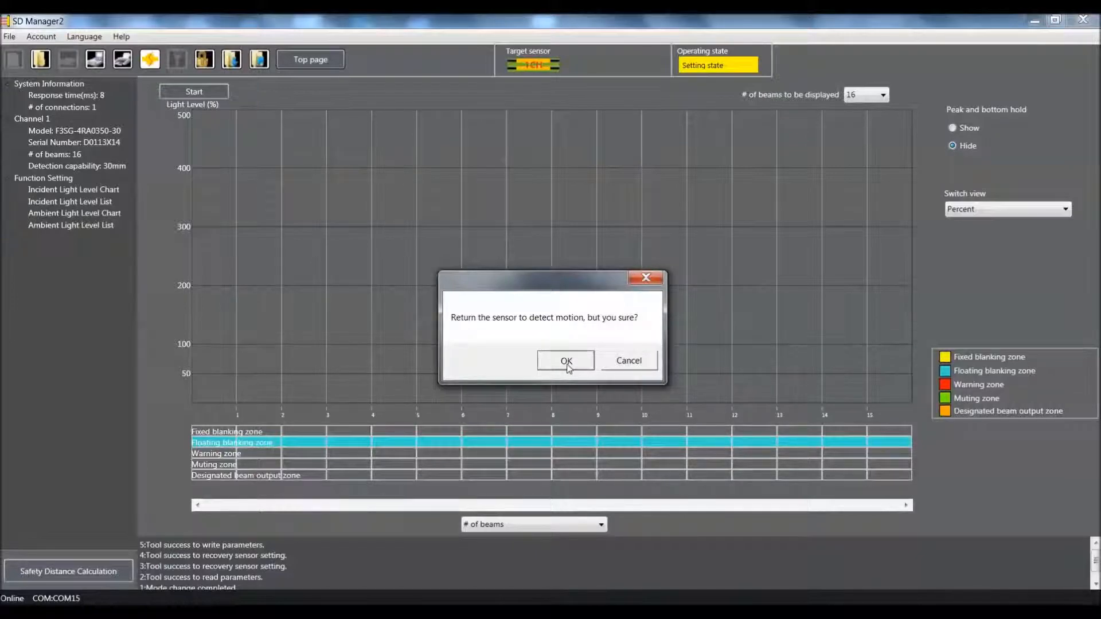
left_click(566, 360)
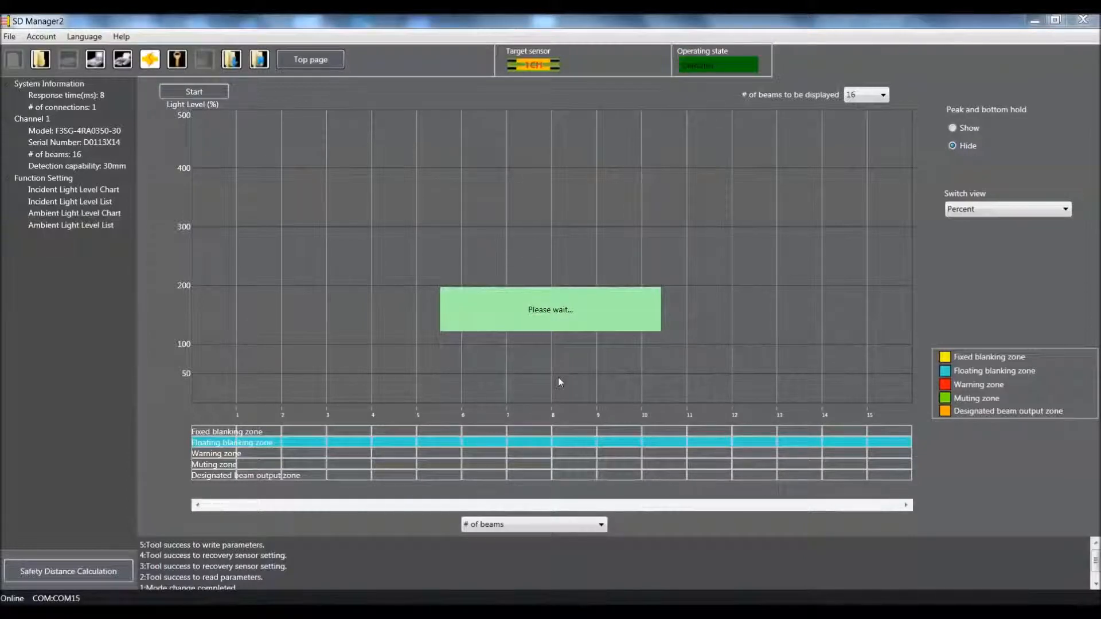
left_click(193, 91)
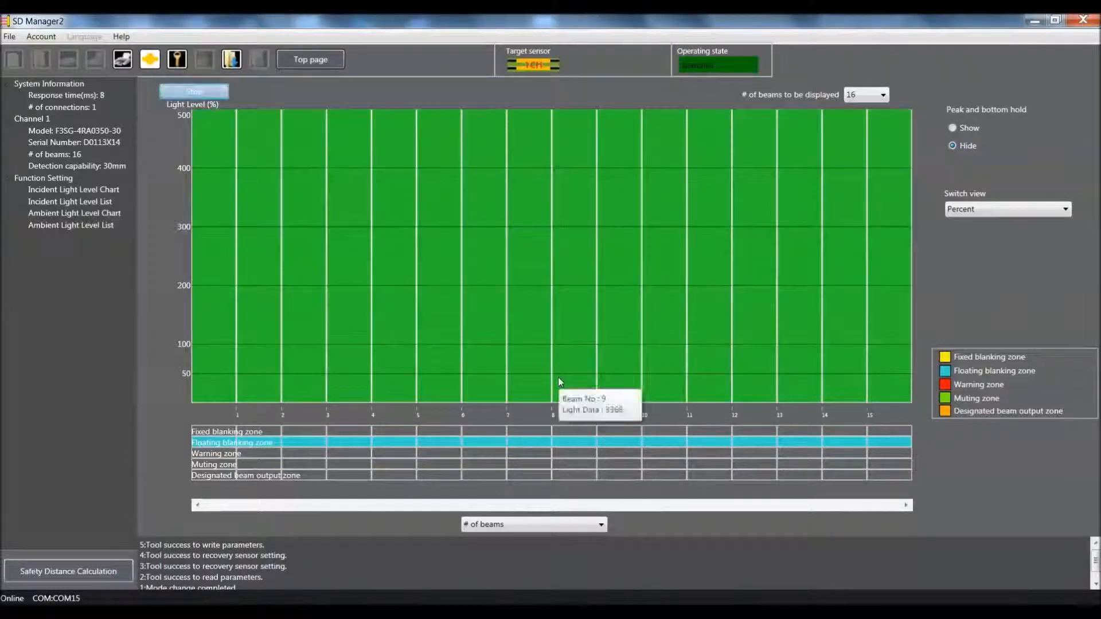